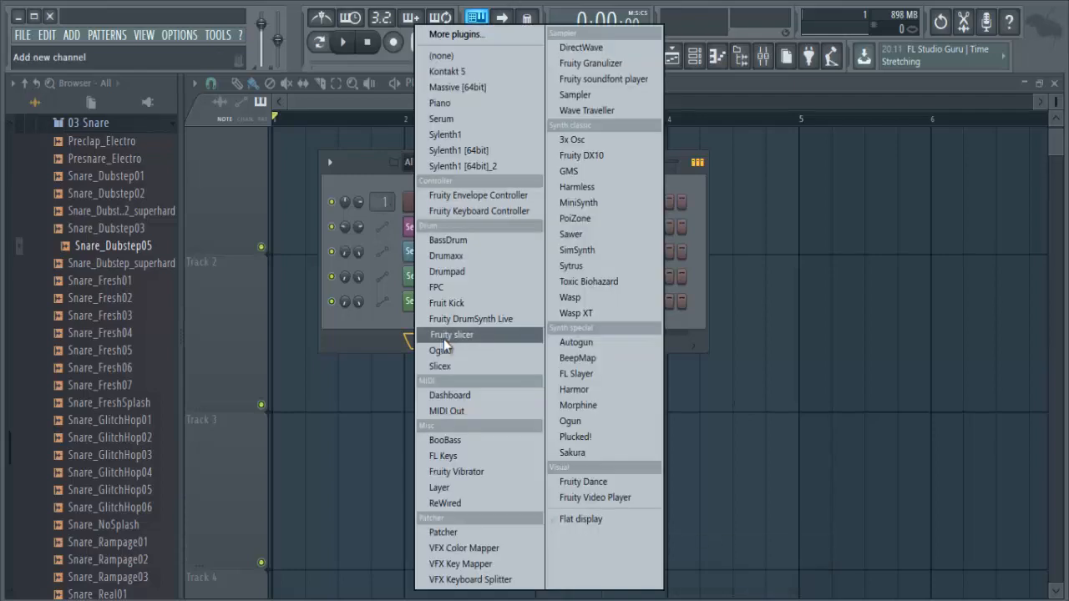
mouse_move(484, 256)
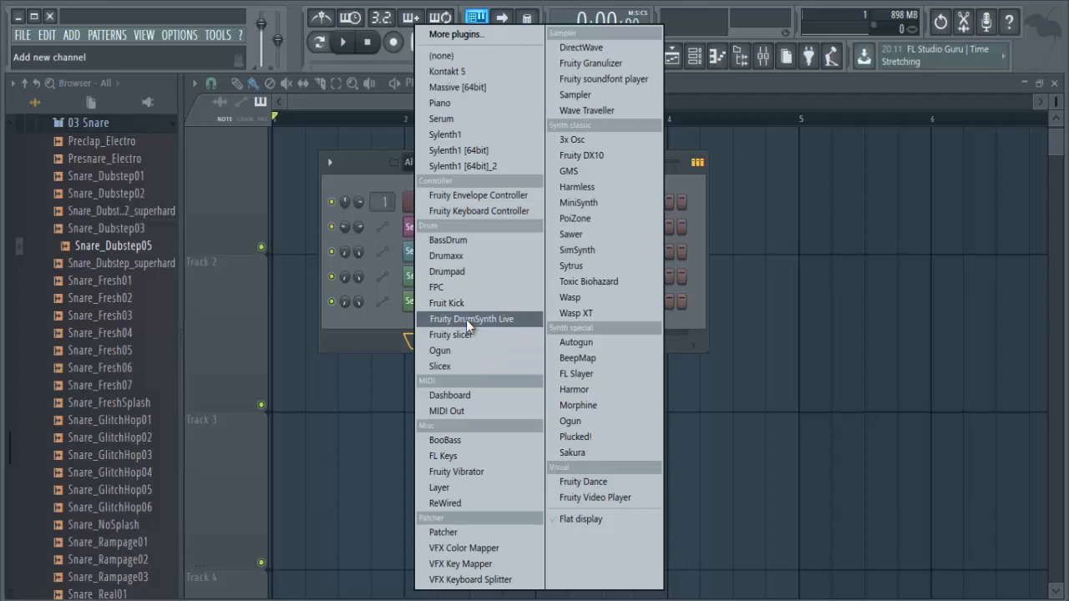
mouse_move(466, 255)
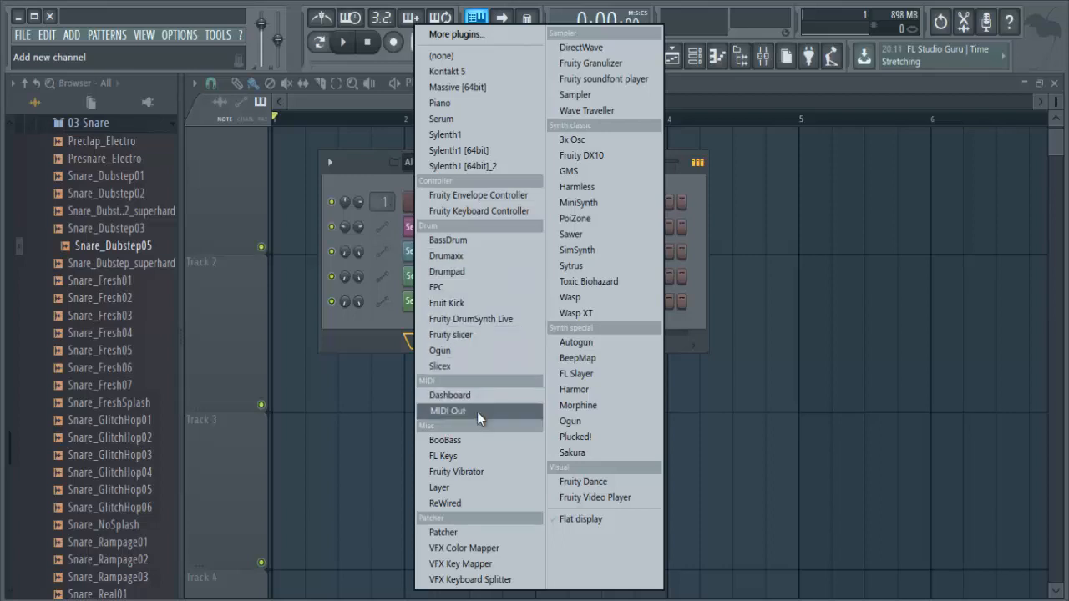
mouse_move(581, 155)
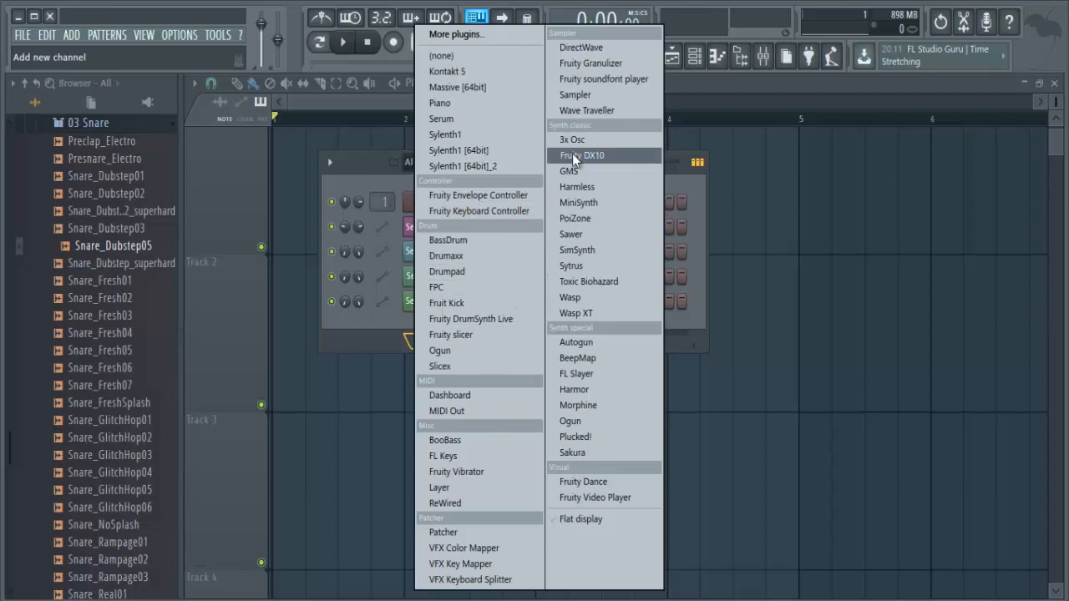
Add the 3x Osc synth as a channel and switch its oscillators to saw waves at coarse 24
left_click(572, 139)
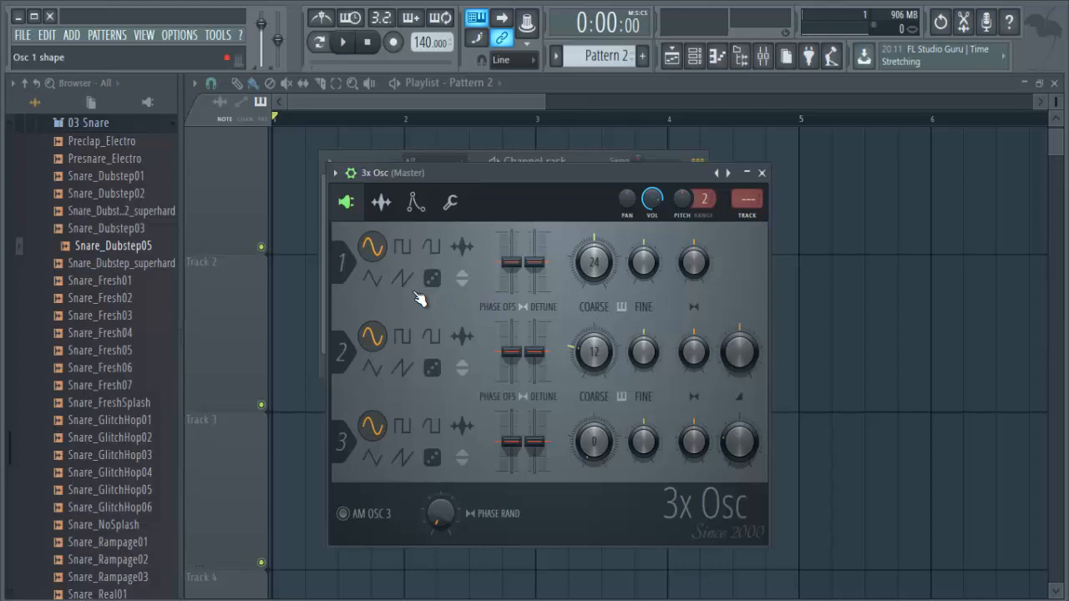
mouse_move(526, 188)
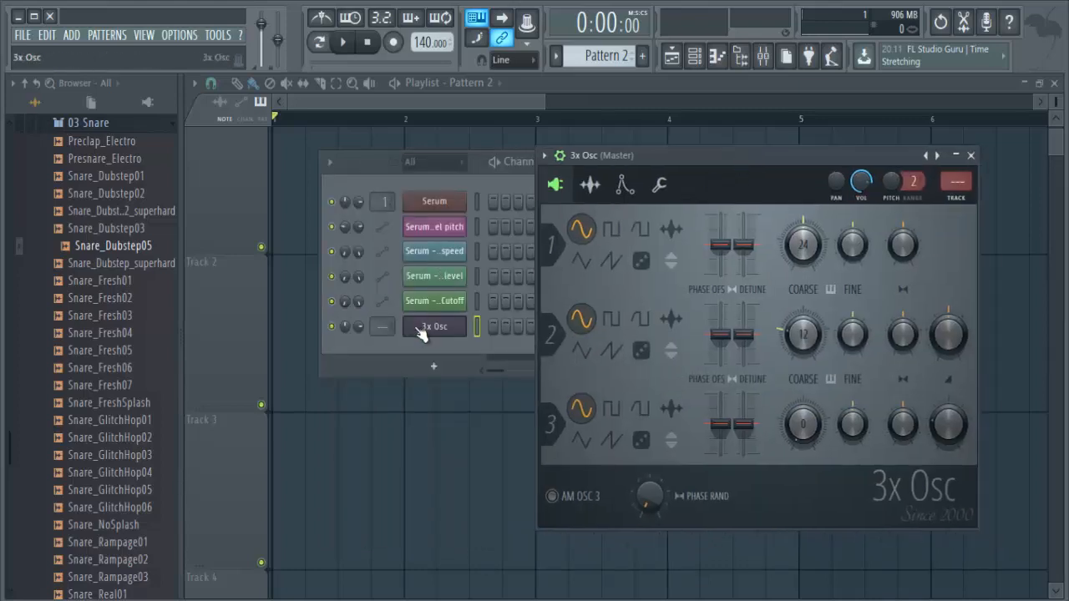
right_click(434, 326)
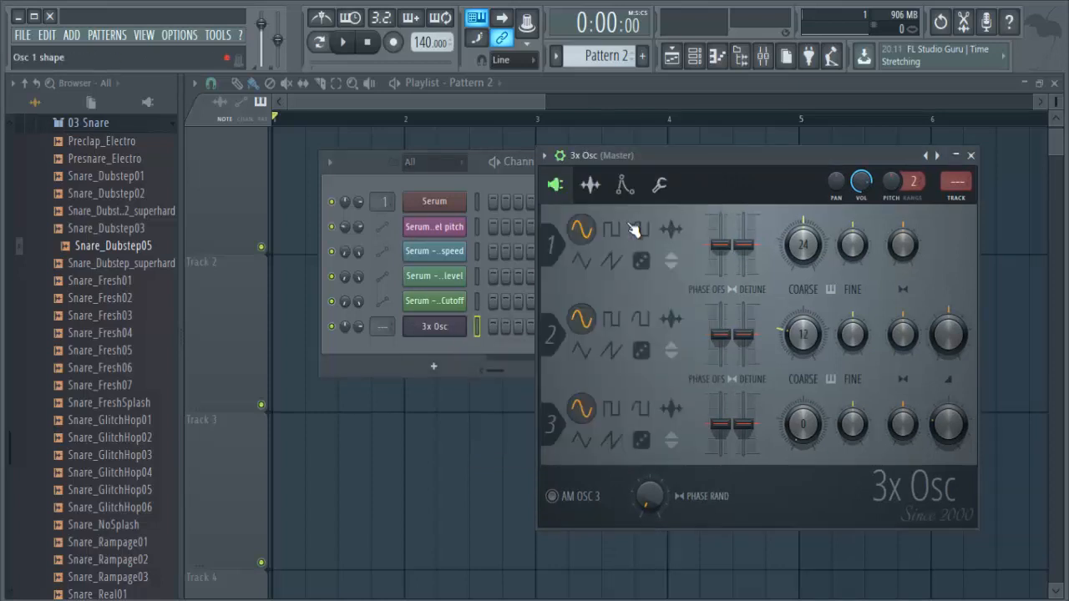
left_click(611, 441)
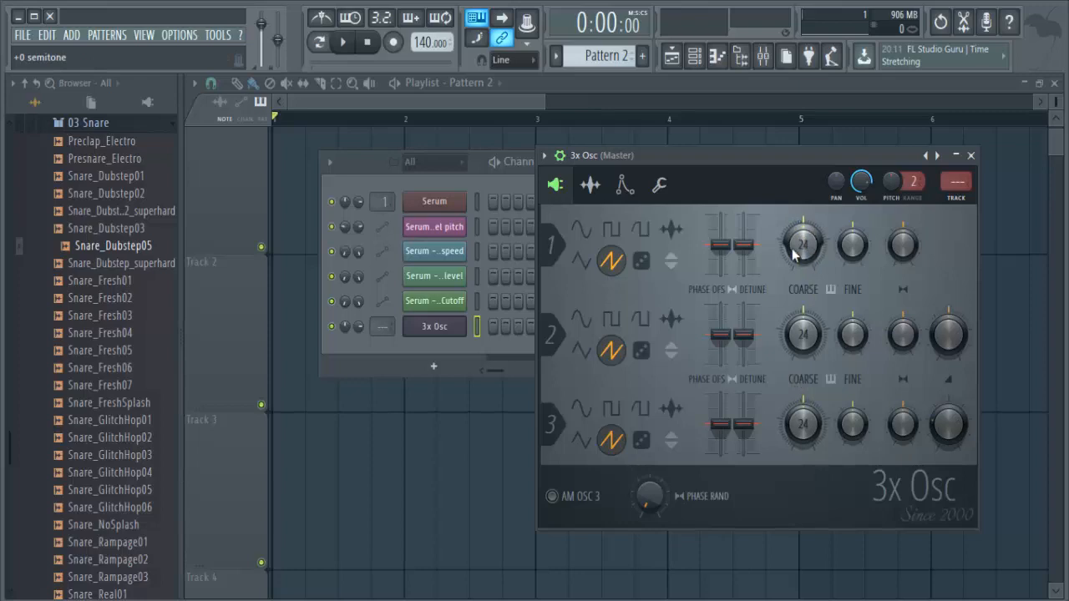
mouse_move(808, 273)
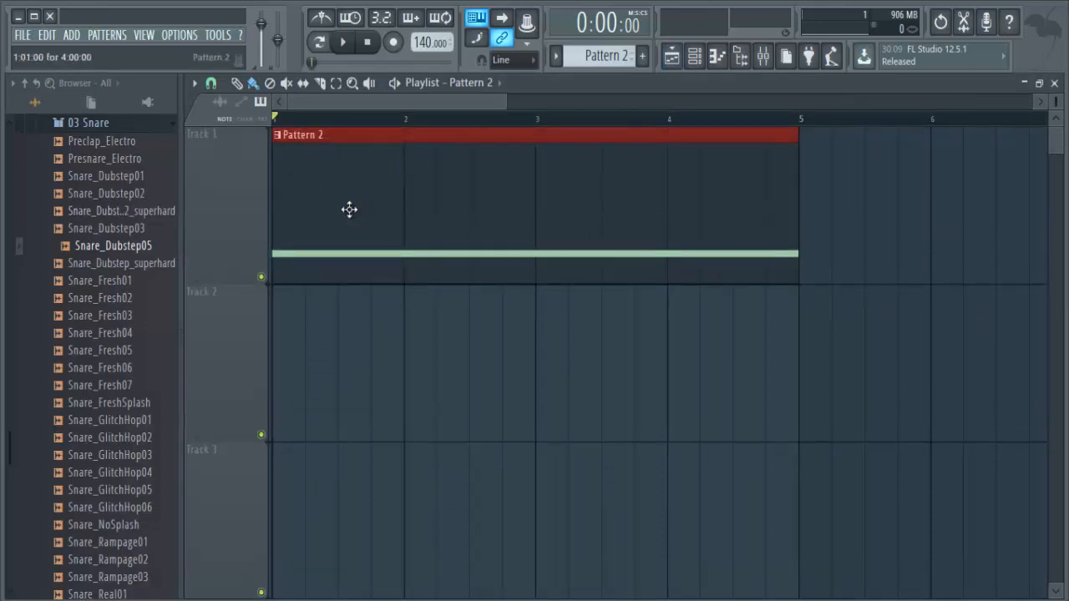
mouse_move(312, 166)
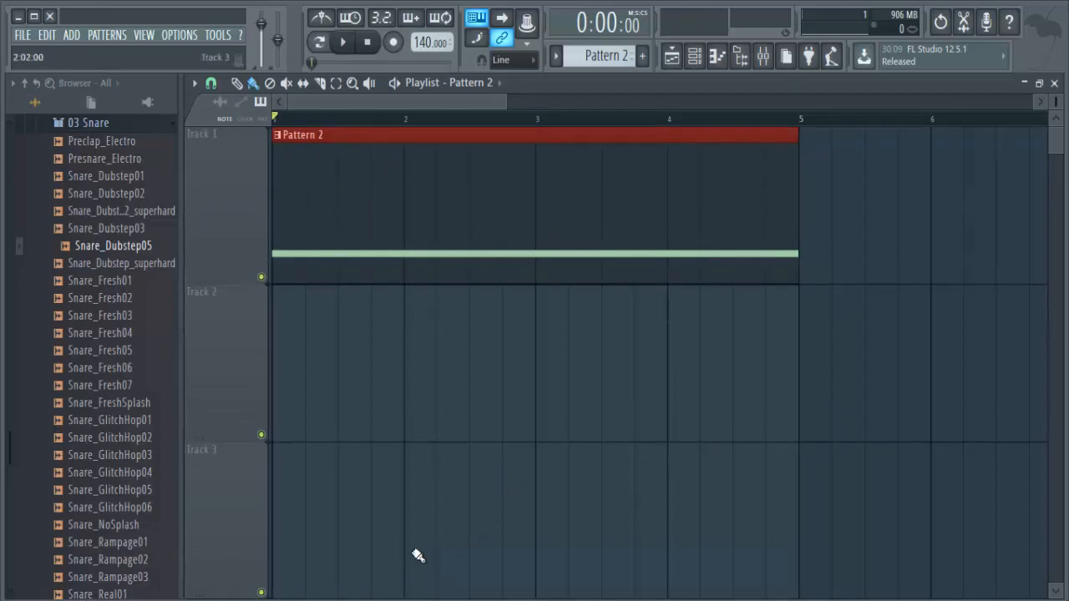
Paint the four-bar Pattern 2 note onto Track 1 and bring back the 3x Osc window
left_click(695, 56)
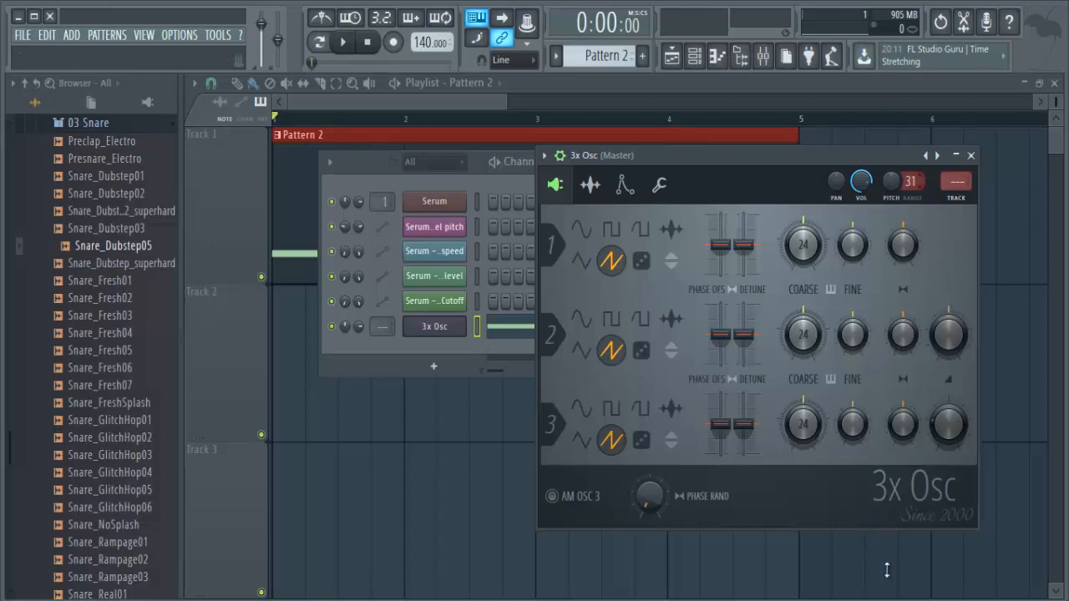
Drag the 3x Osc Pitch Range value from 31 down to 24 semitones
left_click_drag(910, 182, 910, 201)
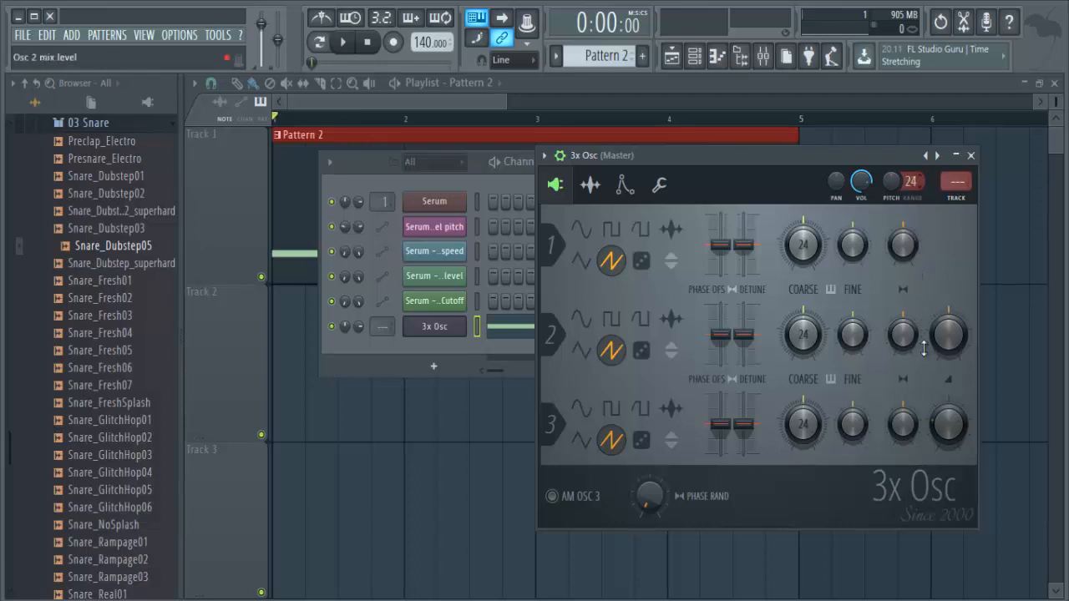
left_click_drag(912, 182, 912, 201)
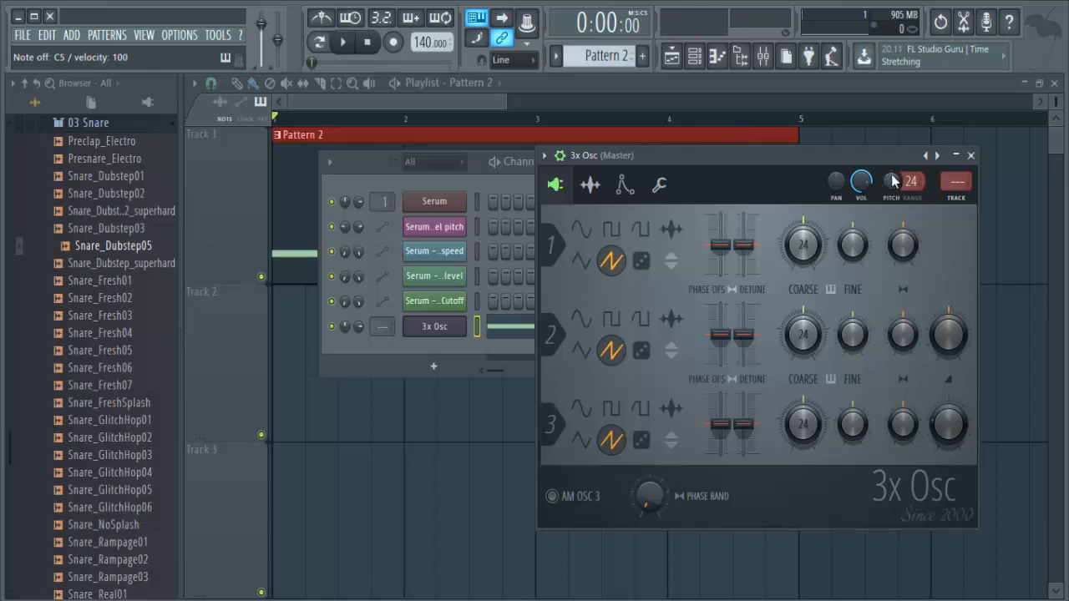
mouse_move(892, 182)
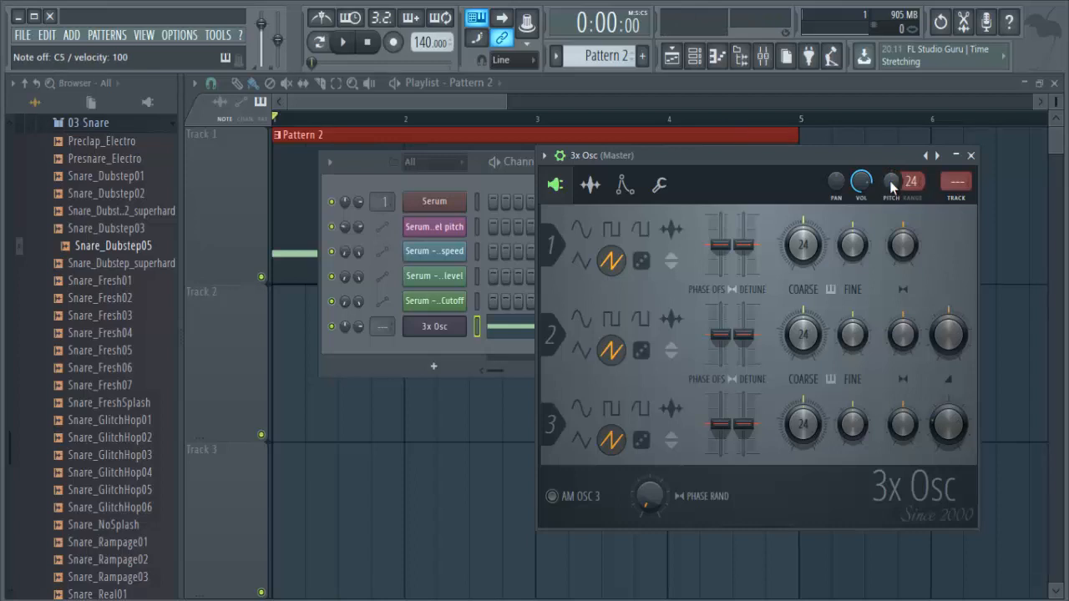
Create a channel Pitch automation clip on Track 2 and settle its end point near the middle
right_click(891, 181)
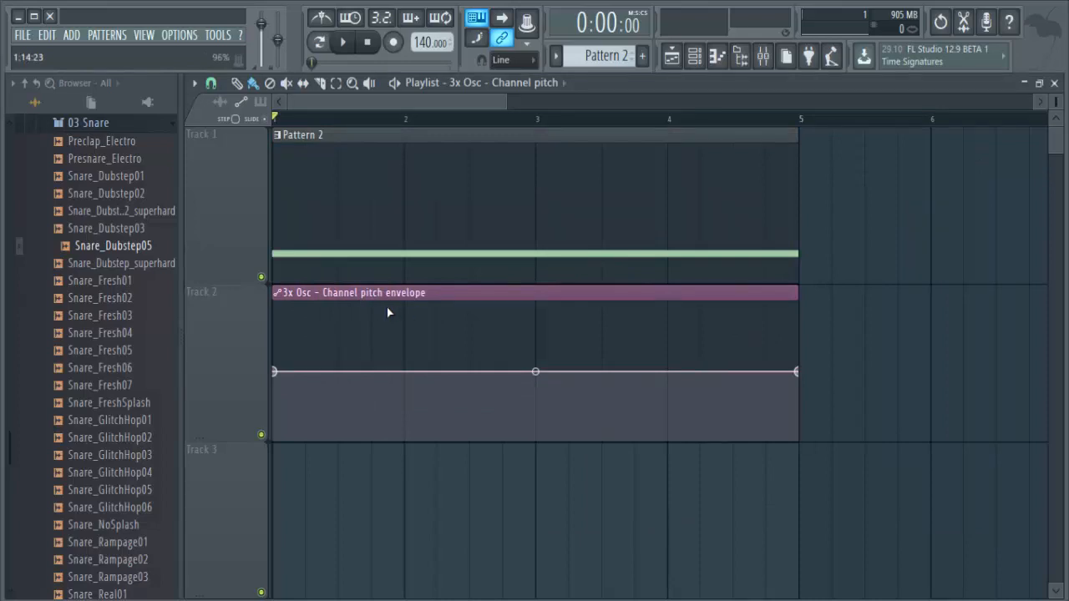
mouse_move(317, 319)
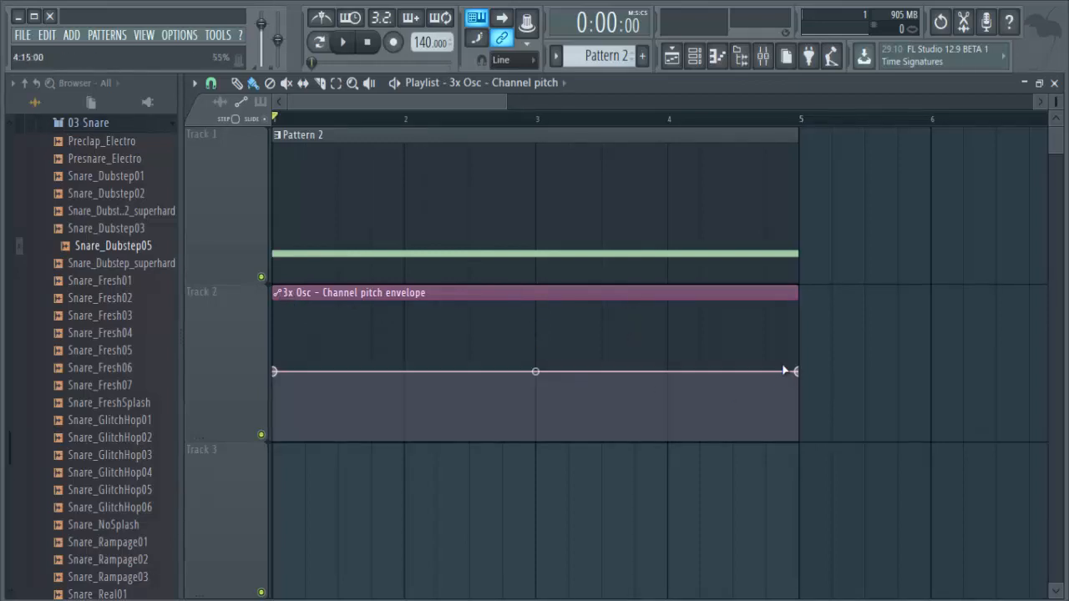
left_click_drag(792, 371, 793, 311)
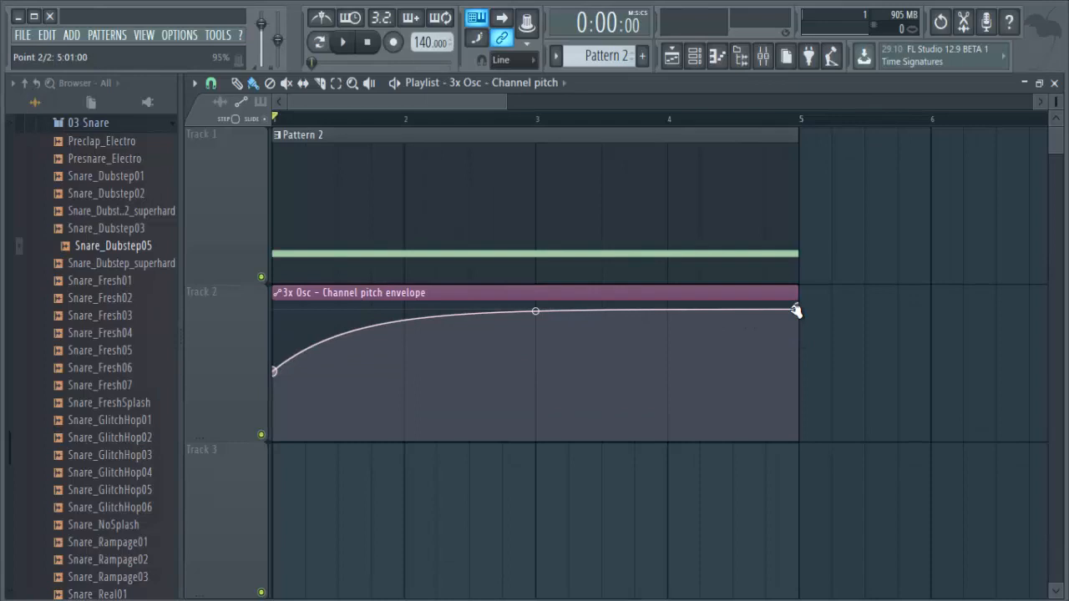
left_click_drag(795, 311, 796, 439)
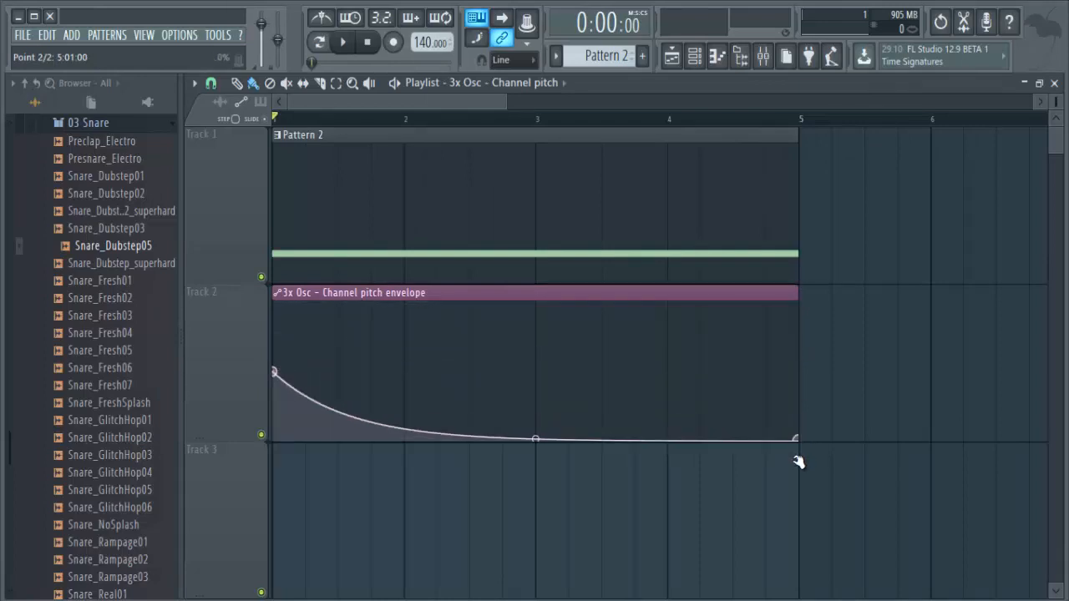
left_click_drag(794, 439, 794, 334)
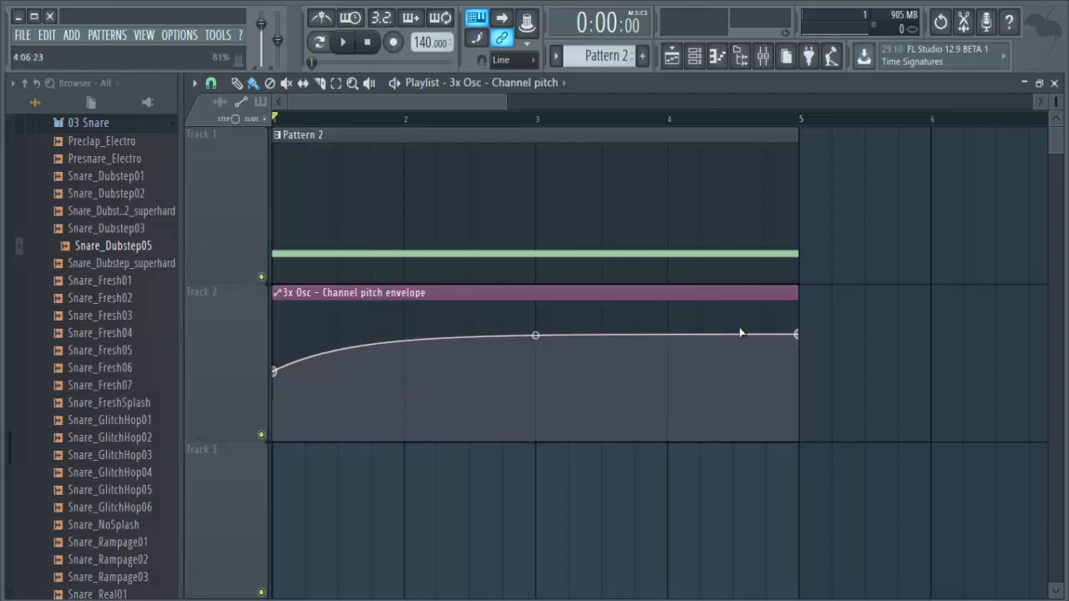
left_click_drag(794, 333, 802, 366)
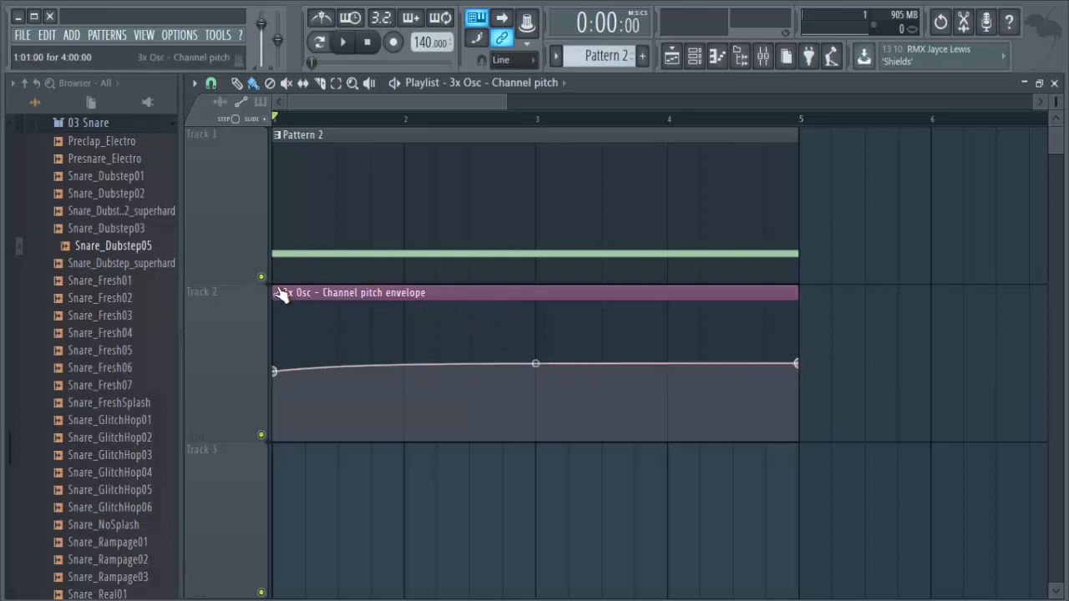
Turn on the LFO for the Track 2 channel pitch automation clip
right_click(281, 294)
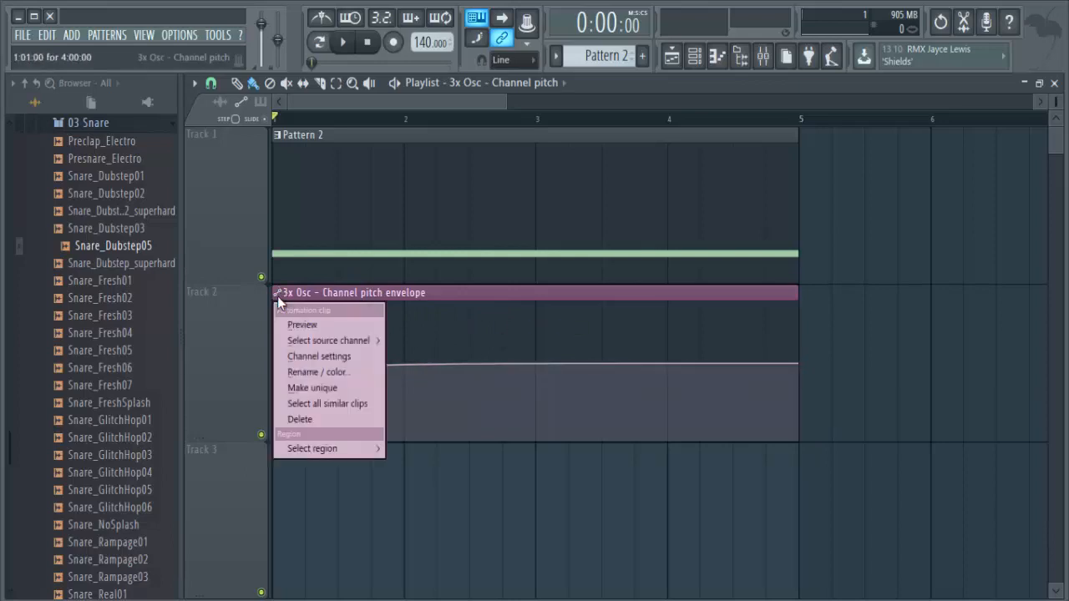
mouse_move(319, 356)
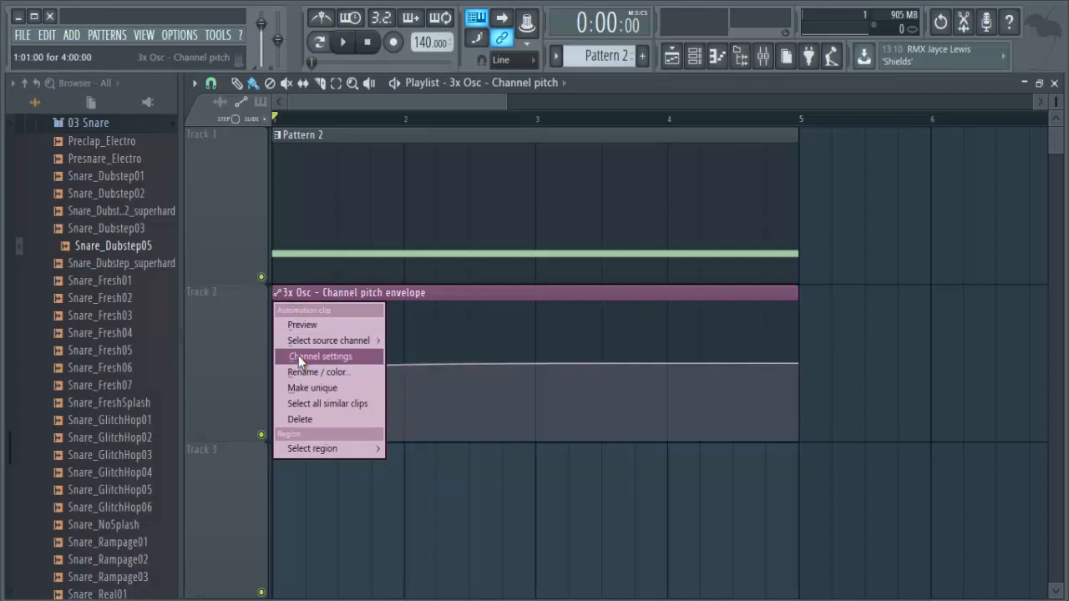
left_click(319, 356)
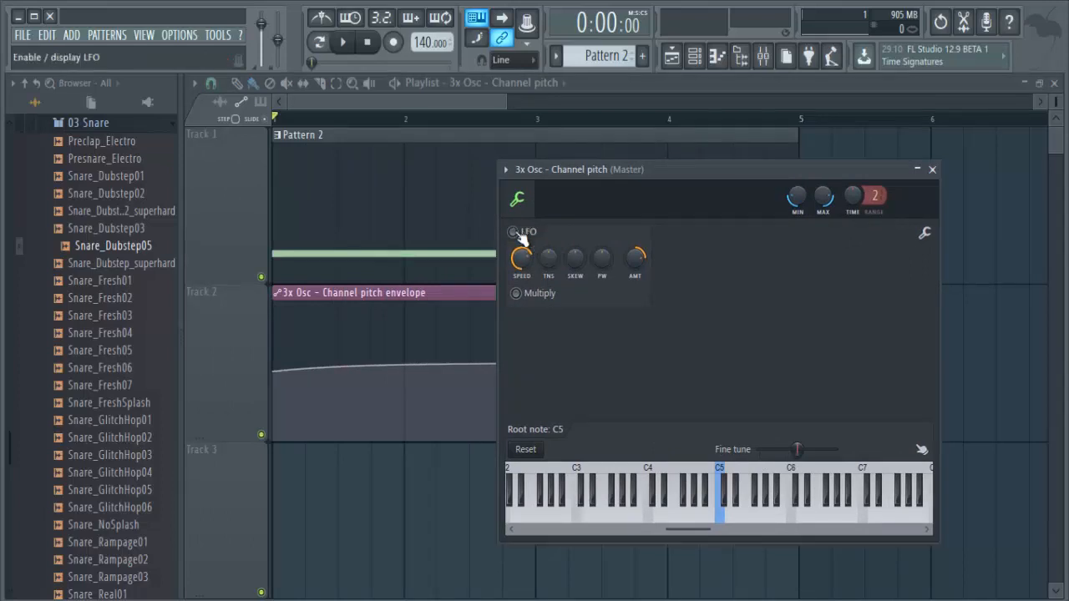
left_click(513, 232)
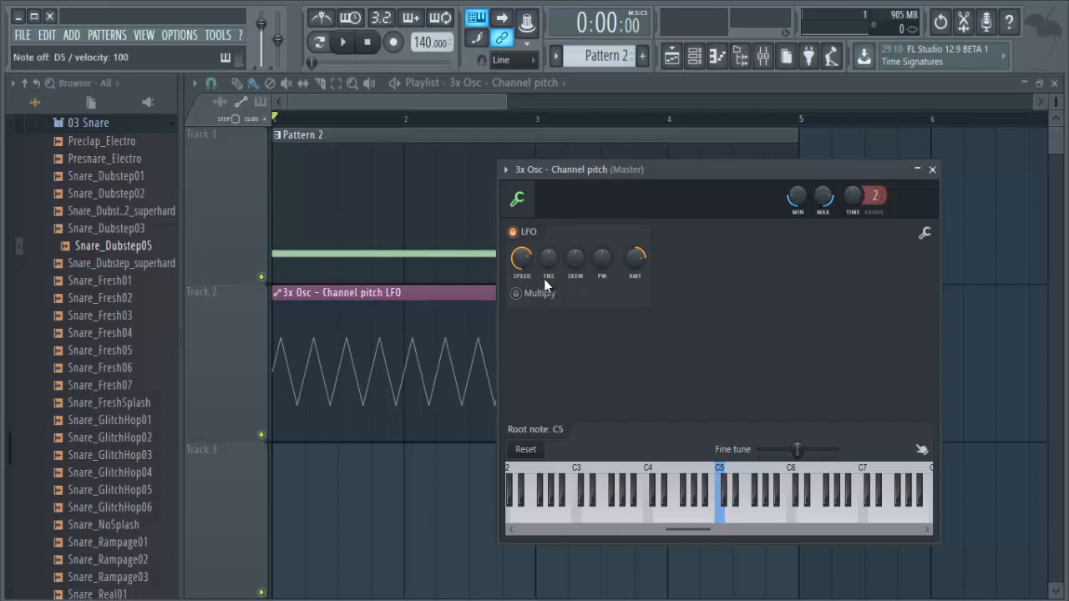
left_click_drag(584, 169, 626, 163)
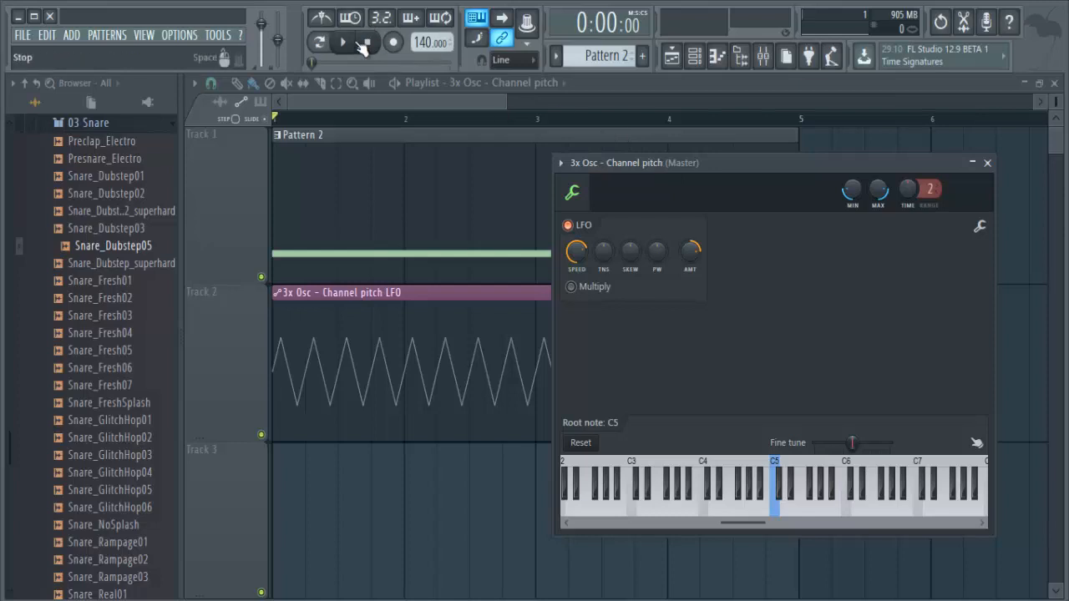
Play the pattern to hear the pitch wobble with a rising LFO speed envelope, then stop
left_click(342, 43)
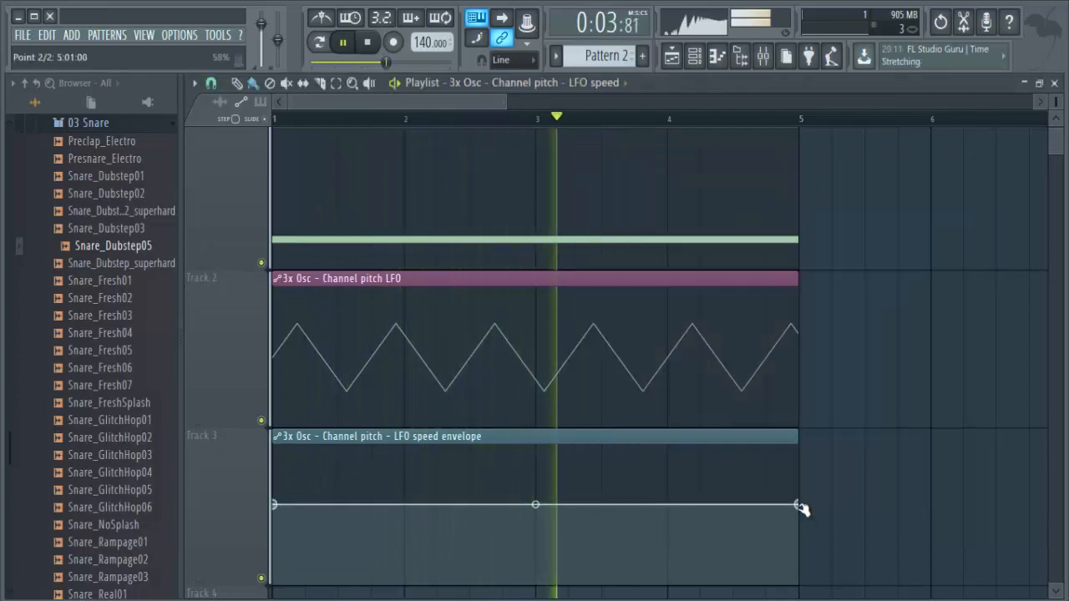
left_click_drag(795, 505, 795, 440)
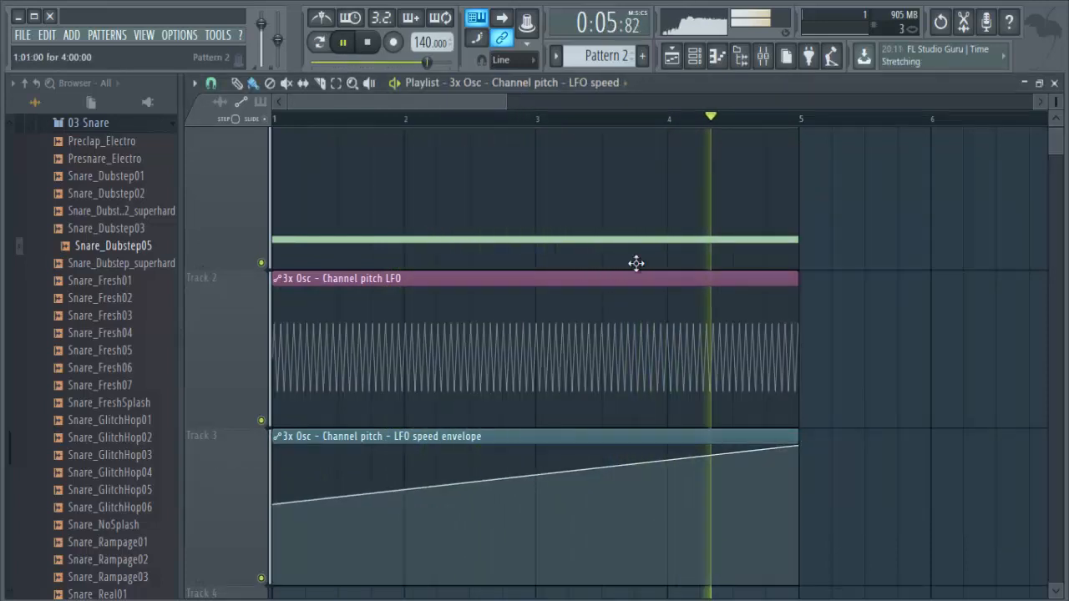
left_click(367, 42)
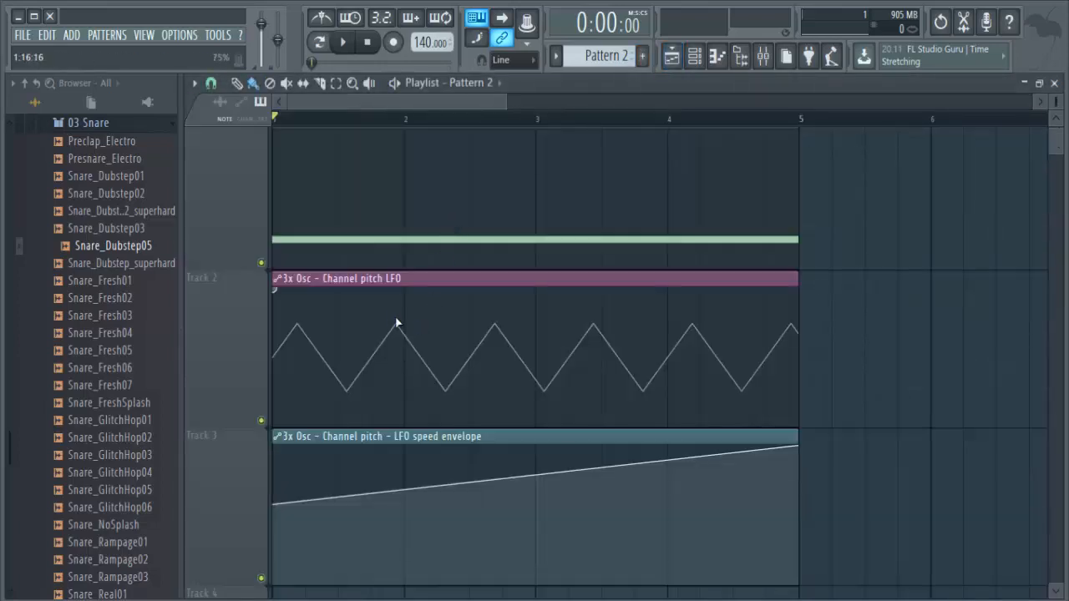
Try skew and tension LFO shapes, reset them, and lower AMT for a small triangle wobble
right_click(338, 278)
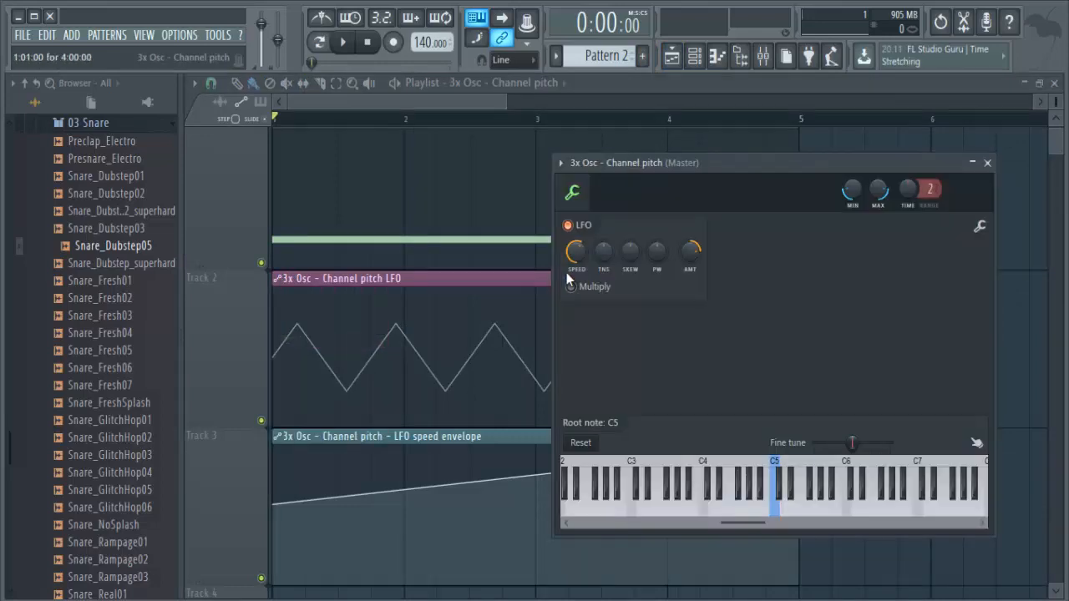
left_click_drag(603, 250, 602, 267)
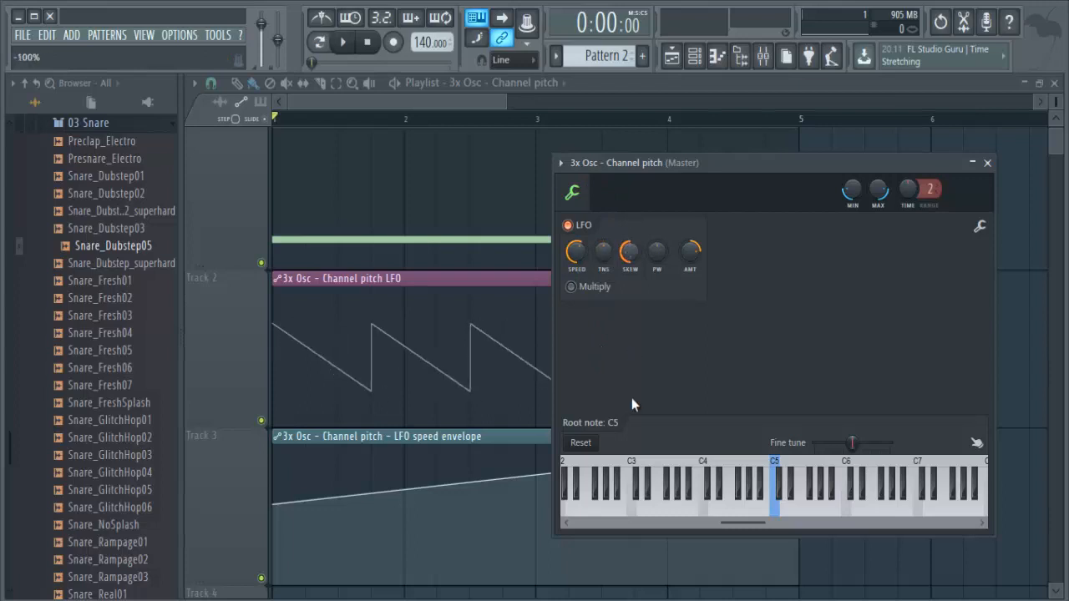
left_click_drag(631, 250, 601, 238)
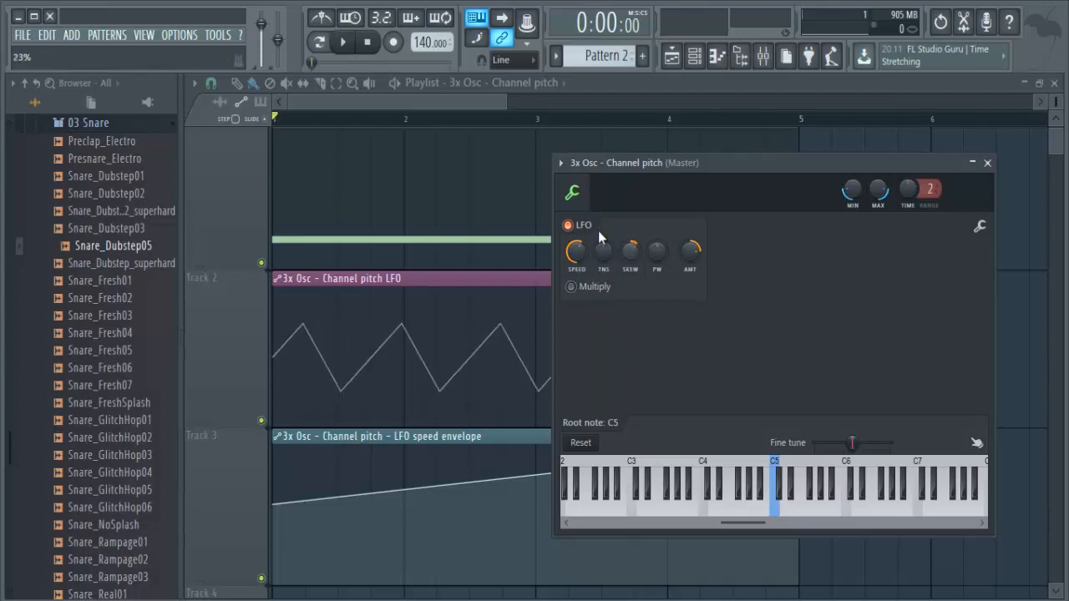
left_click_drag(630, 250, 629, 234)
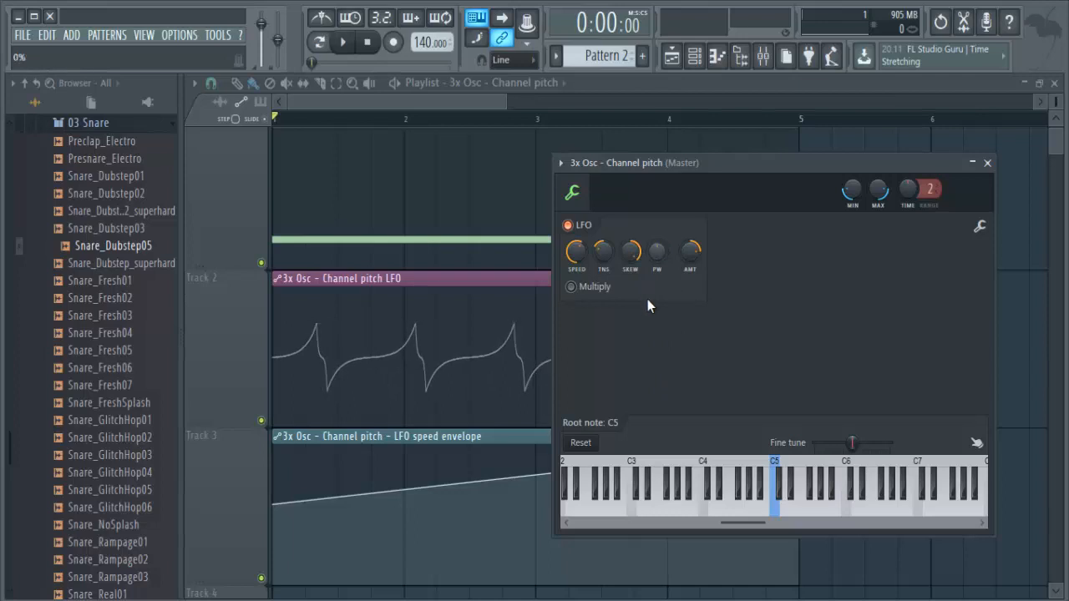
left_click_drag(690, 253, 689, 247)
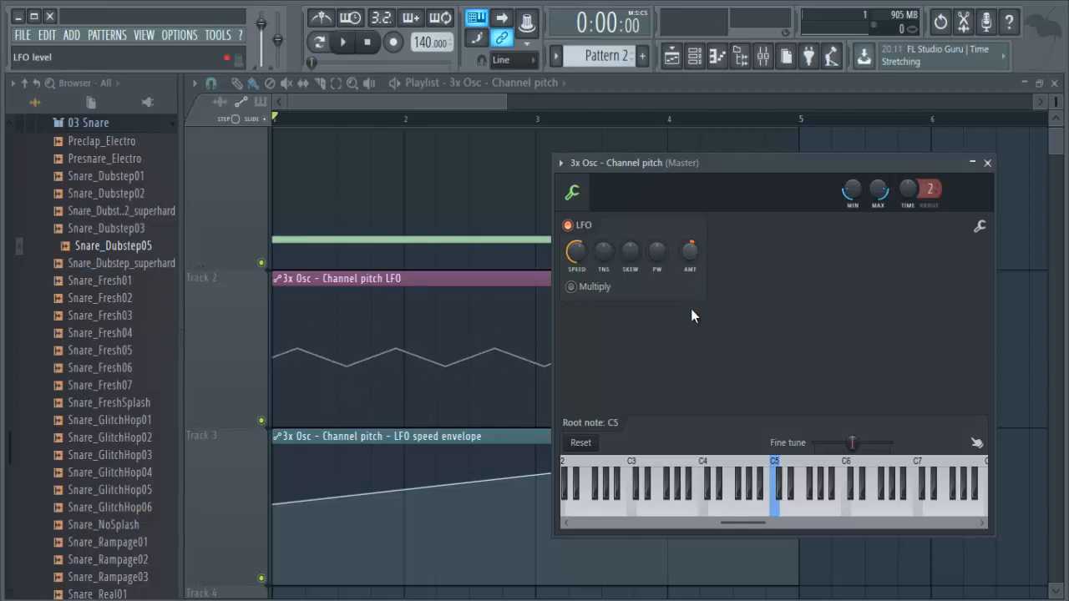
Create an LFO AMT automation clip on Track 4 and play it back
right_click(689, 252)
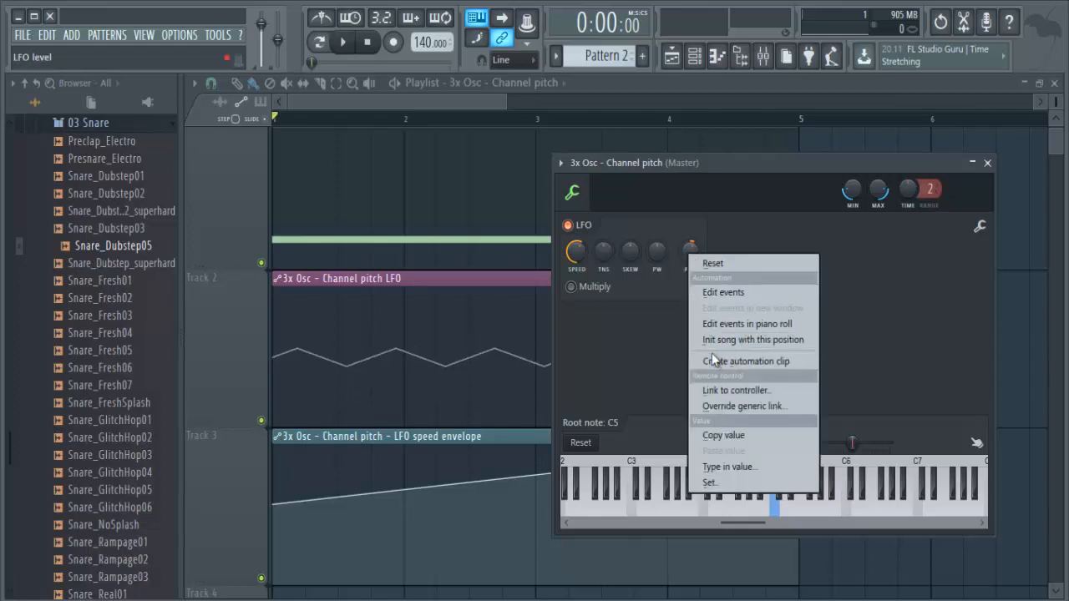
left_click(745, 360)
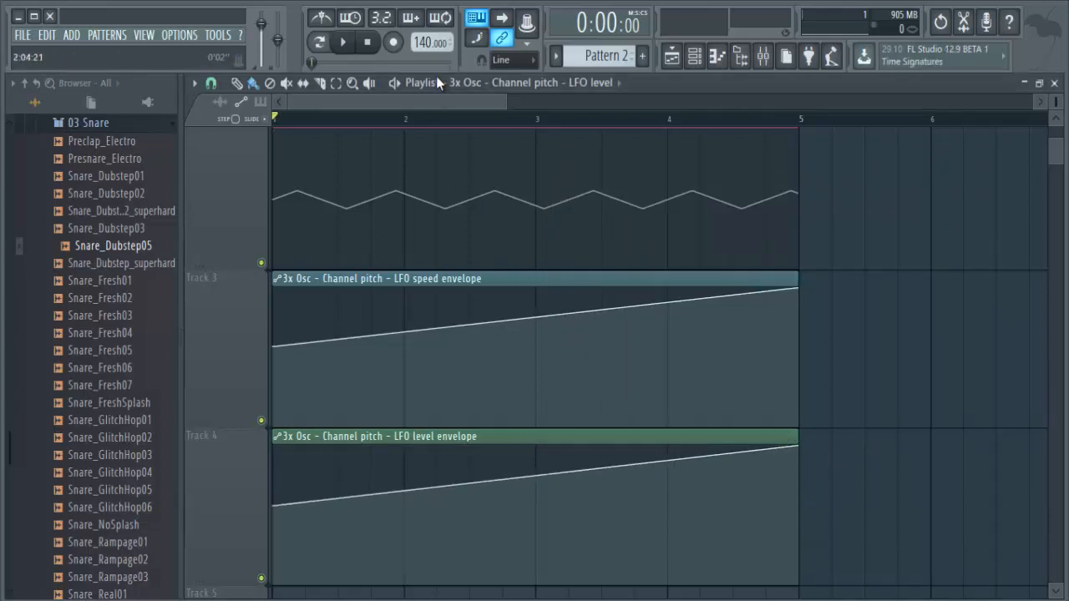
left_click(342, 42)
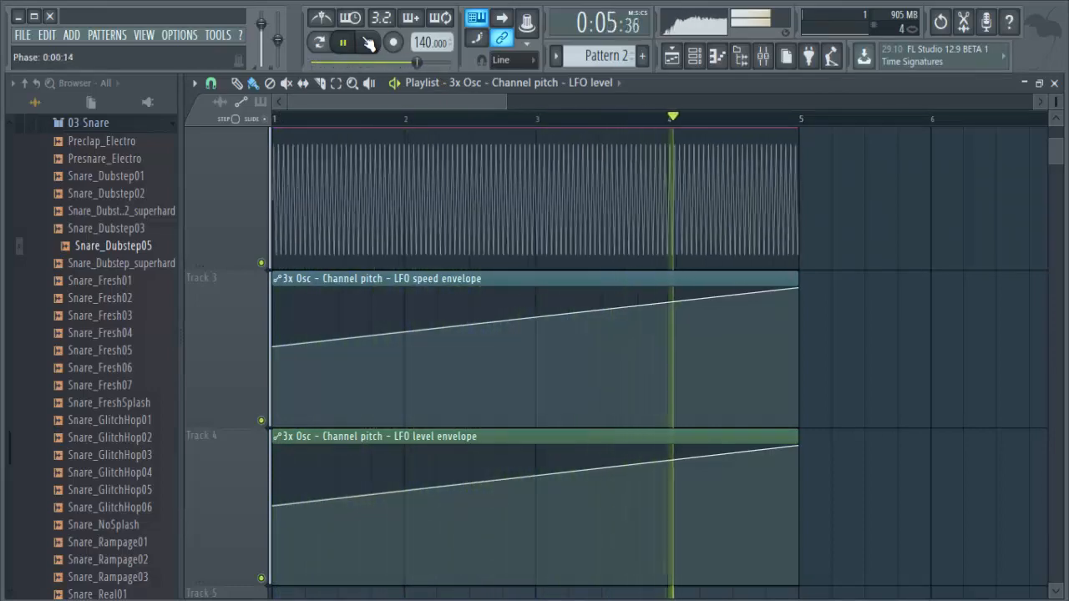
left_click(342, 42)
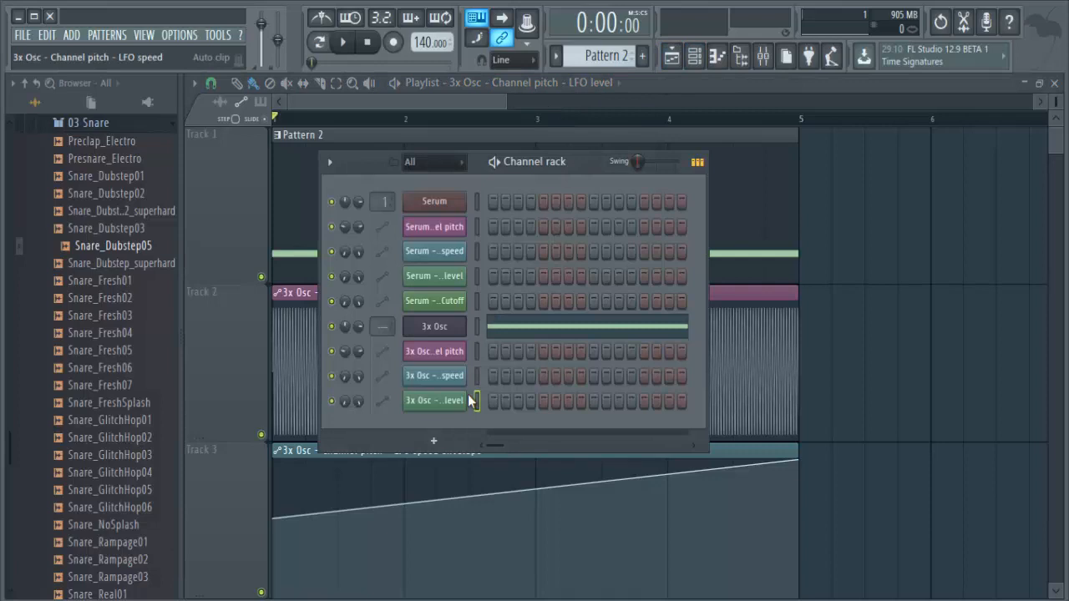
Route 3x Osc to insert 2 and load Fruity Love Philter as Lime high pass with raised cutoff
left_click(433, 326)
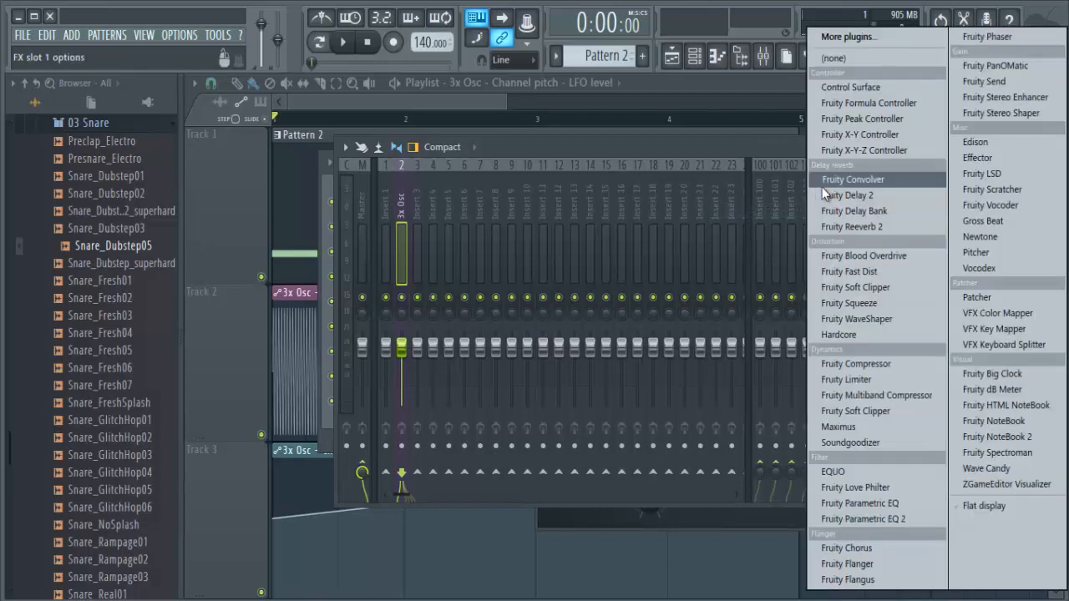
left_click(855, 487)
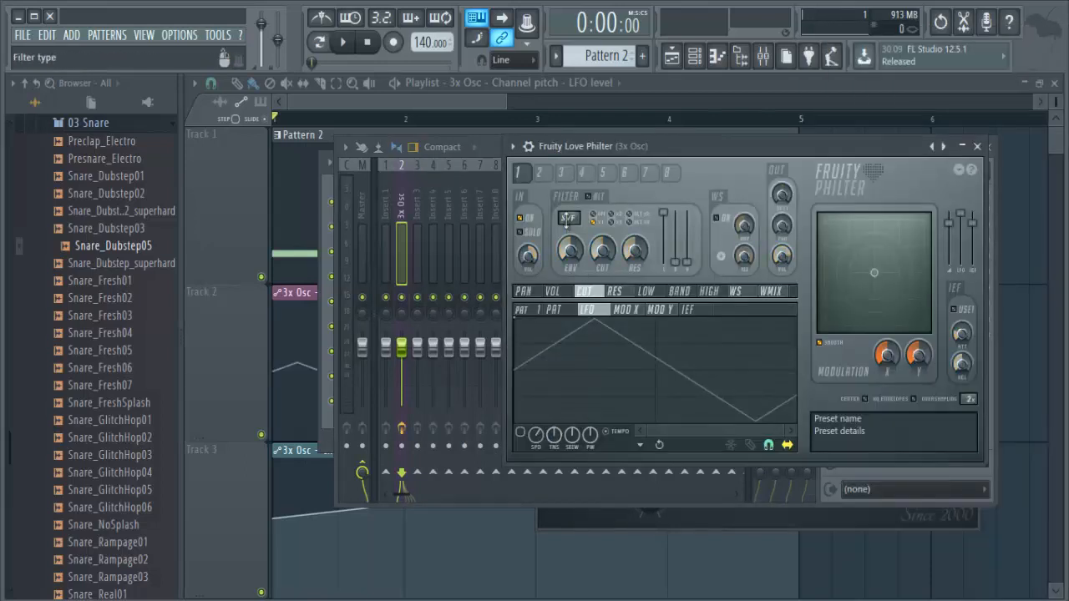
left_click(569, 219)
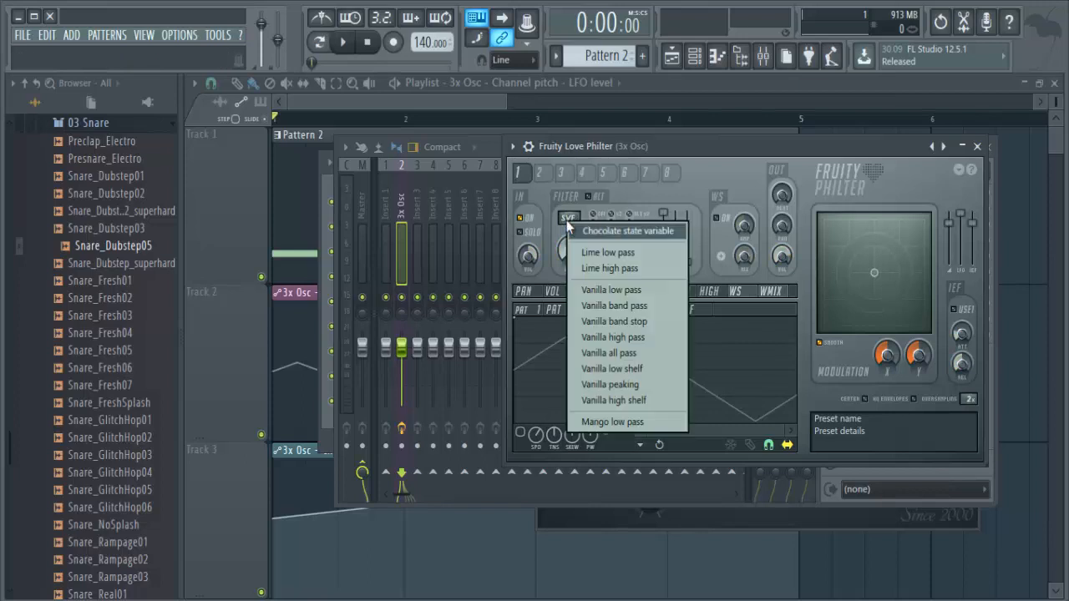
left_click(609, 268)
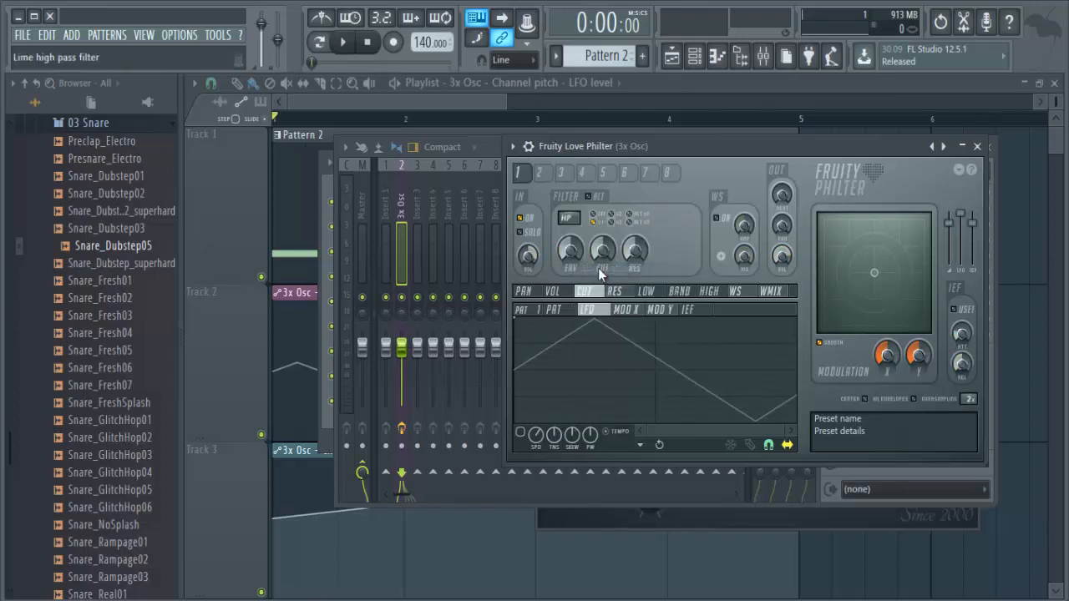
left_click_drag(601, 253, 605, 242)
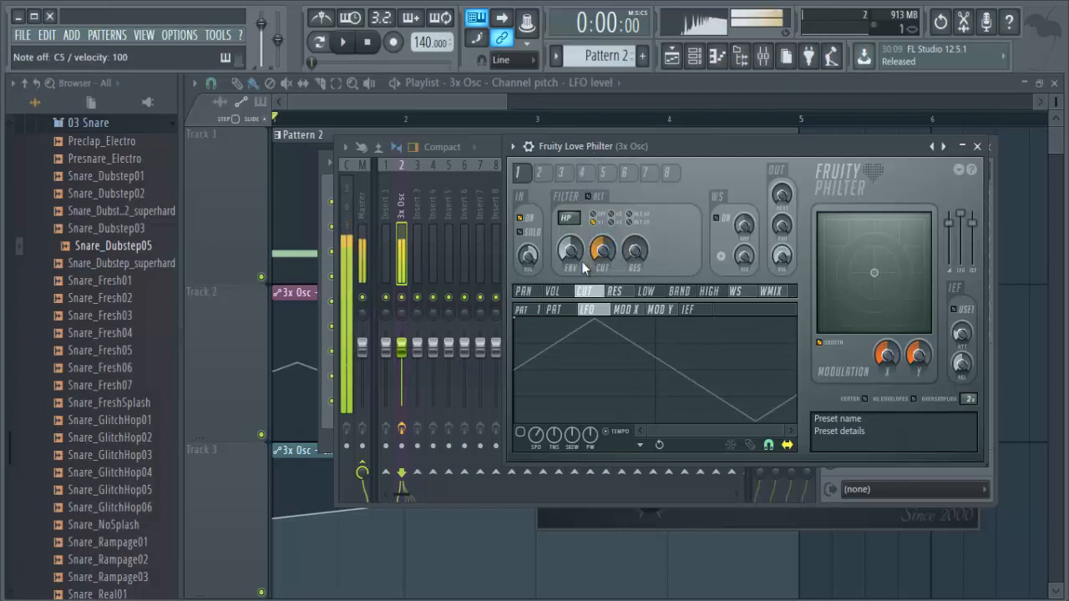
Create a Love Philter CUT automation clip on Track 5, audition it, and bend it upward
right_click(601, 251)
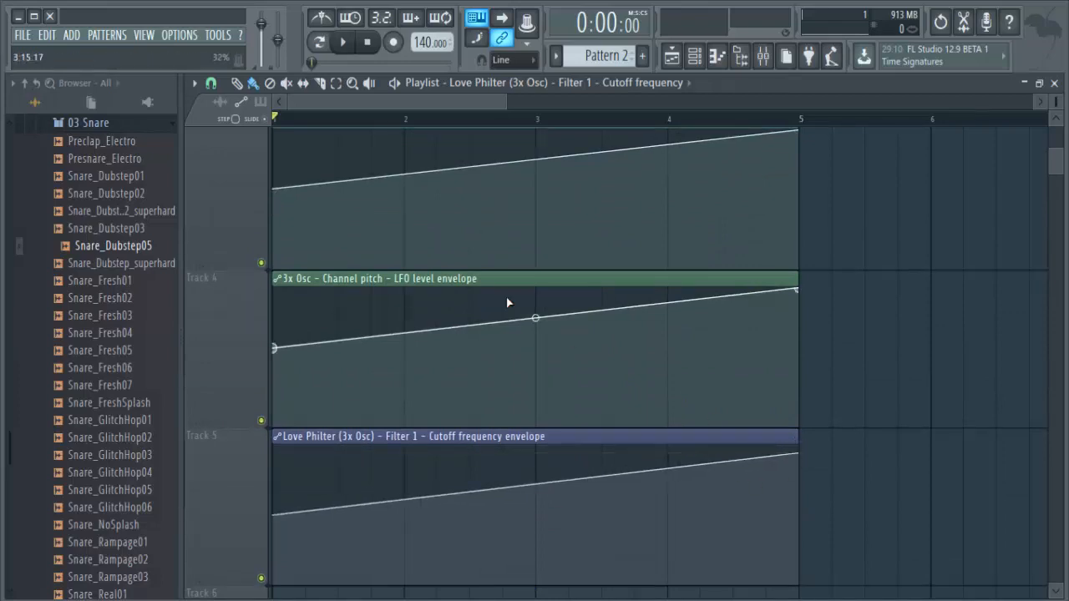
left_click(342, 42)
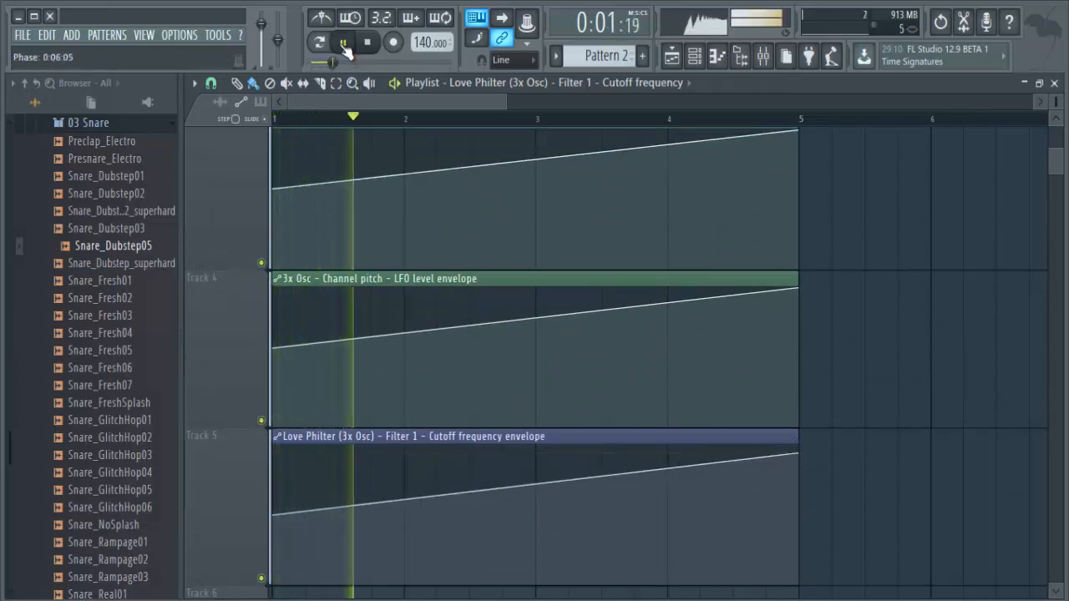
left_click(343, 42)
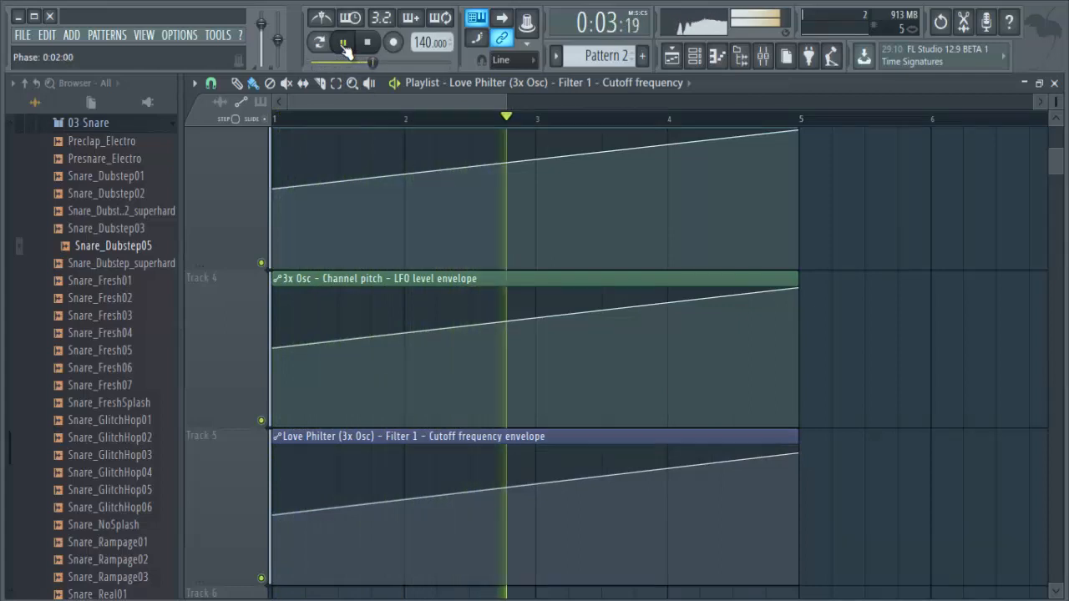
left_click(344, 43)
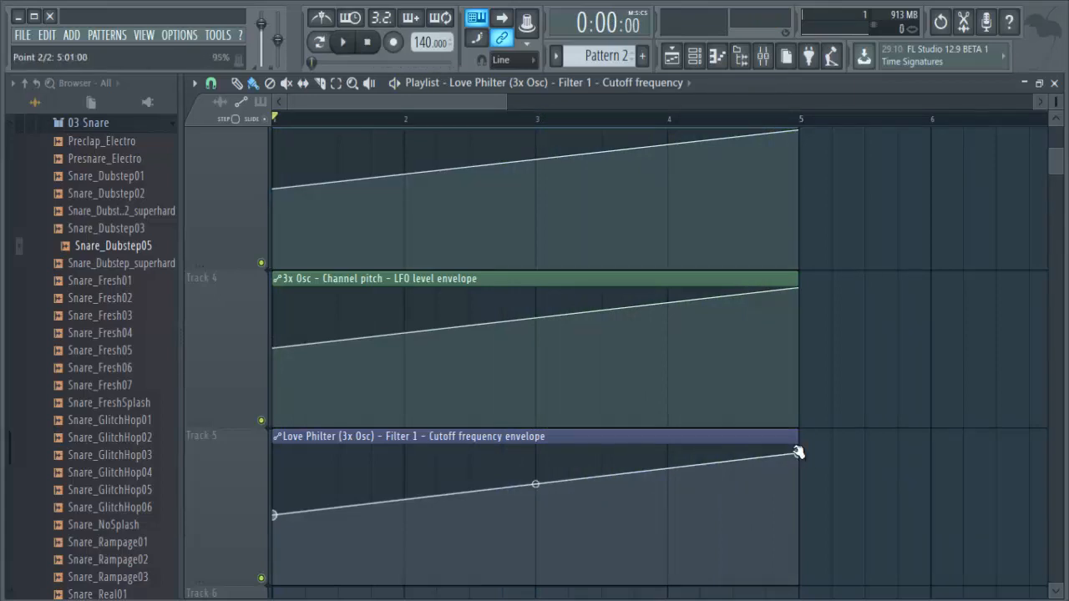
left_click_drag(535, 483, 535, 465)
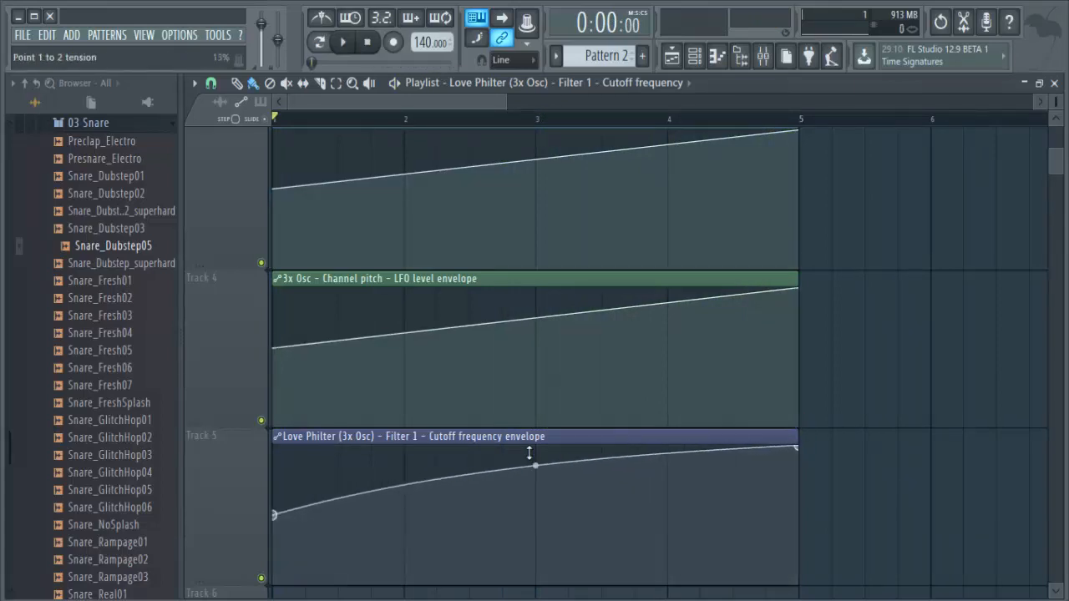
left_click(343, 42)
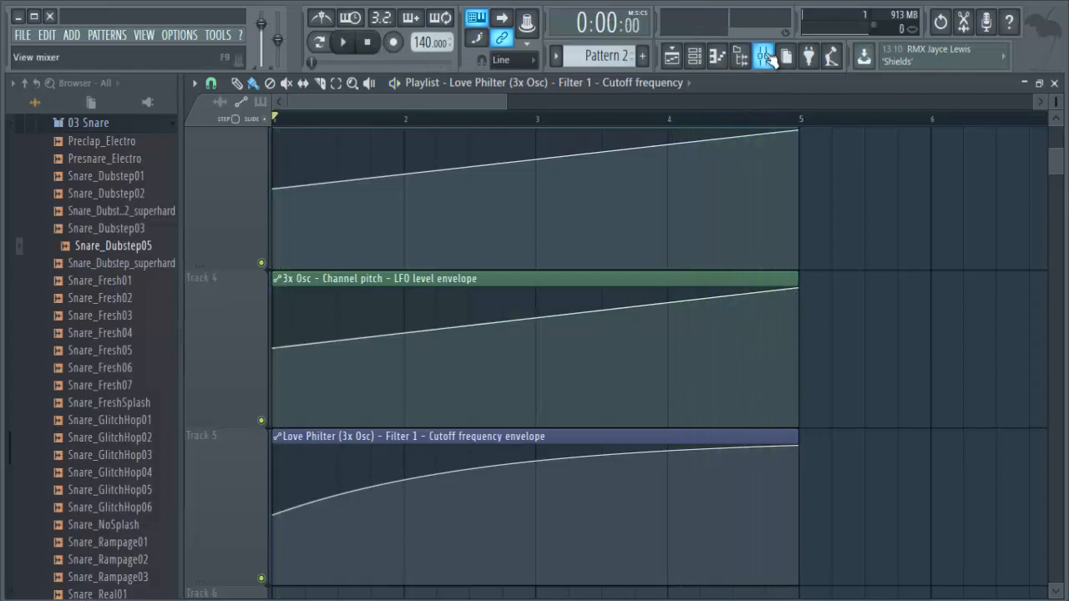
left_click(763, 56)
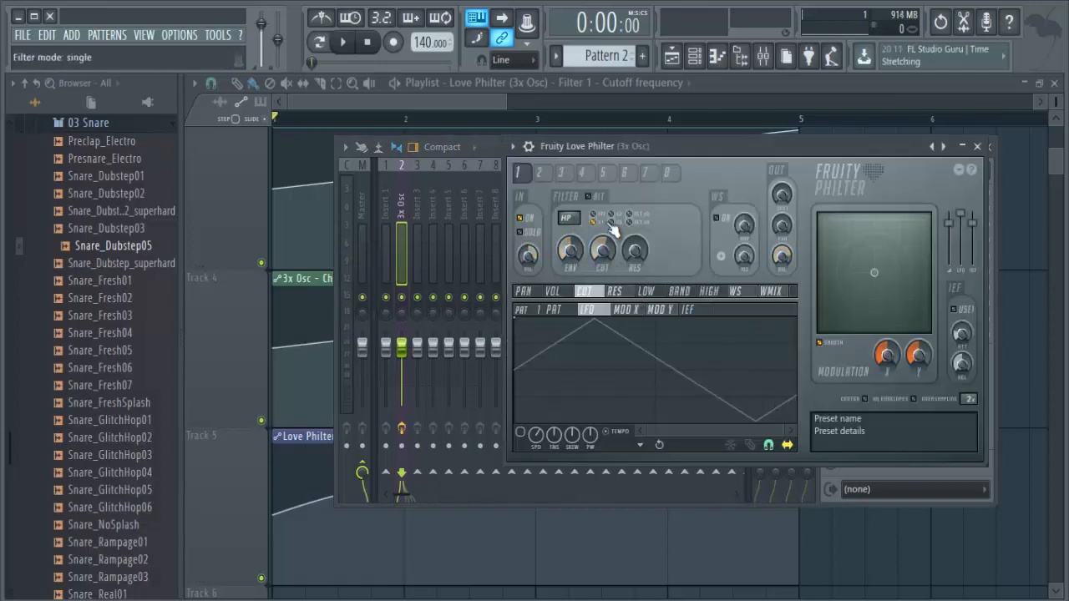
left_click(601, 219)
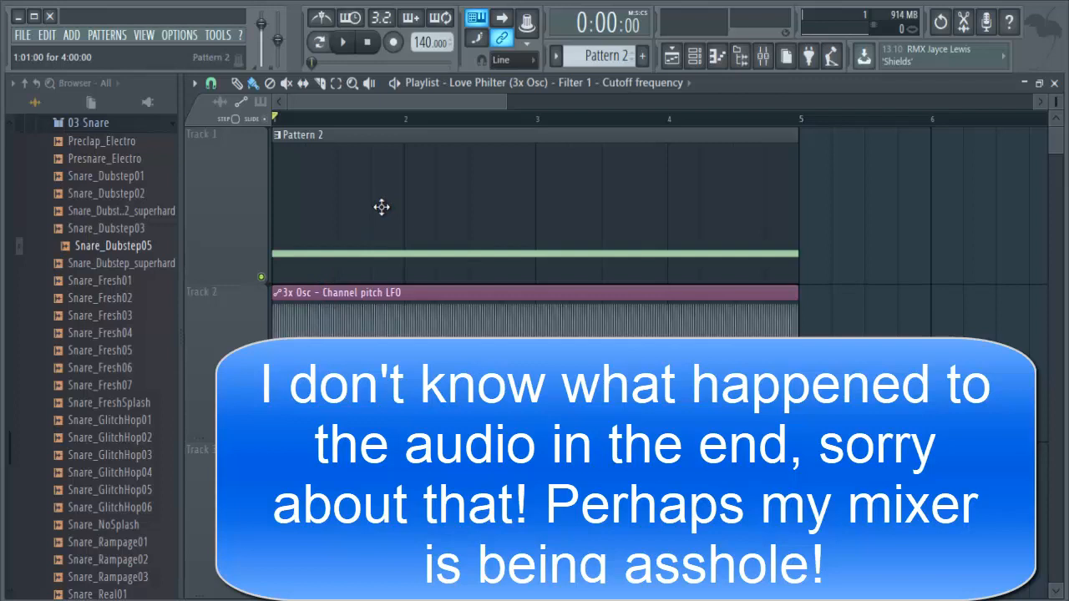
mouse_move(483, 220)
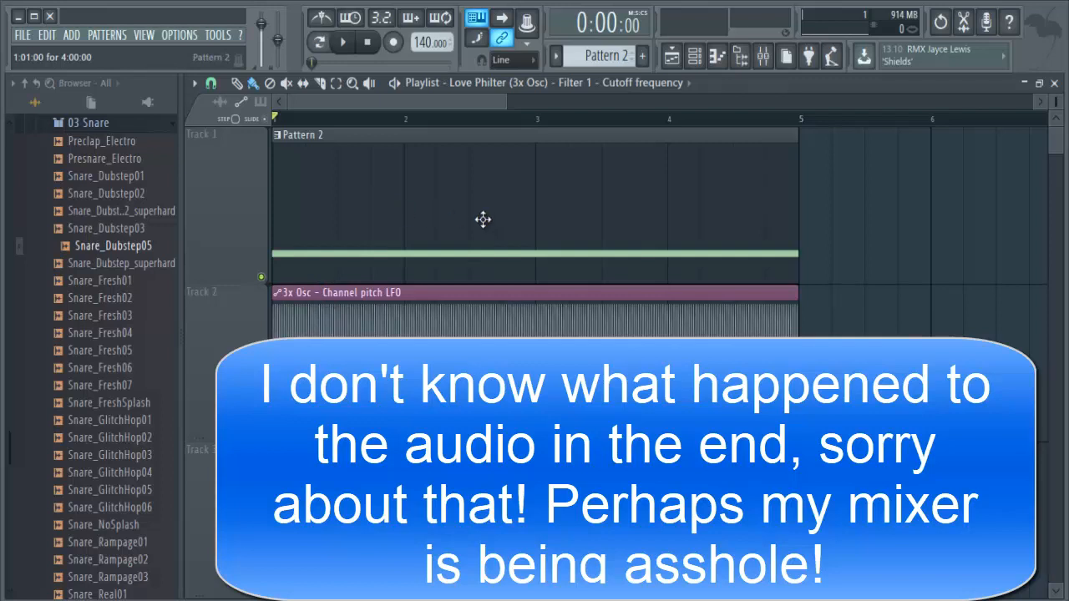
mouse_move(414, 215)
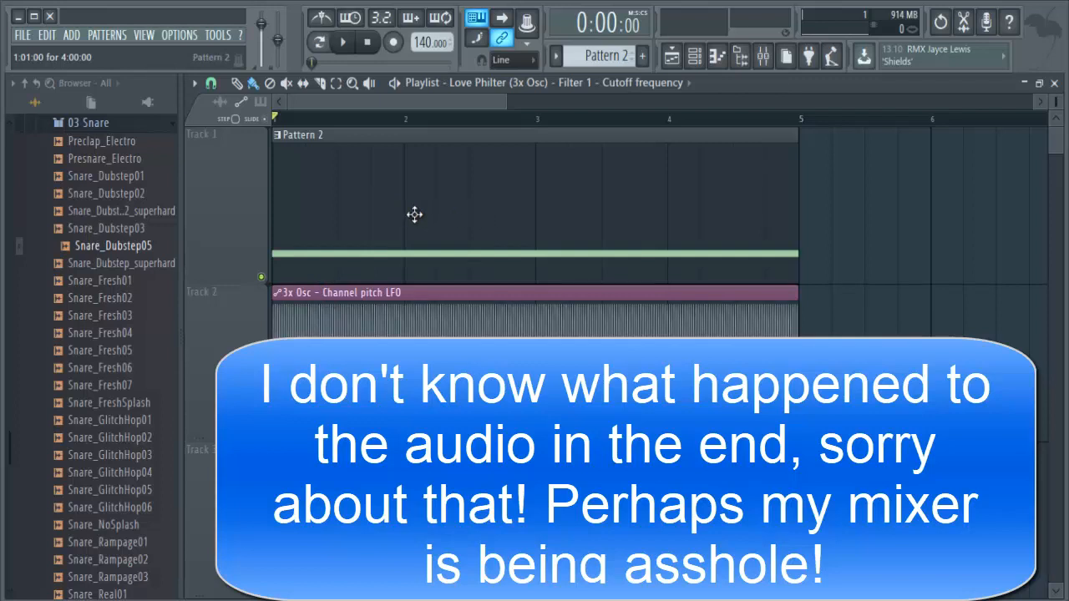